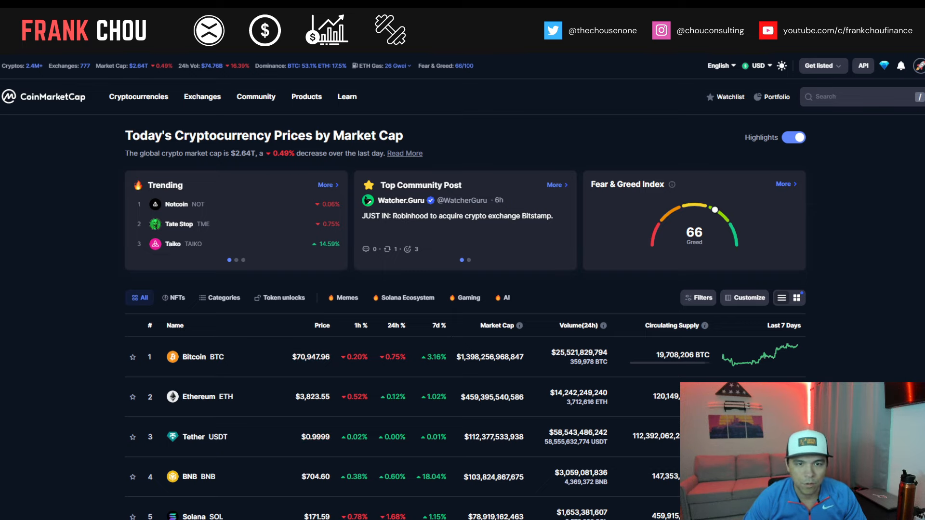
Scroll through the opening of the CNBC Robinhood $200 million Bitstamp article.
scroll(down, 3)
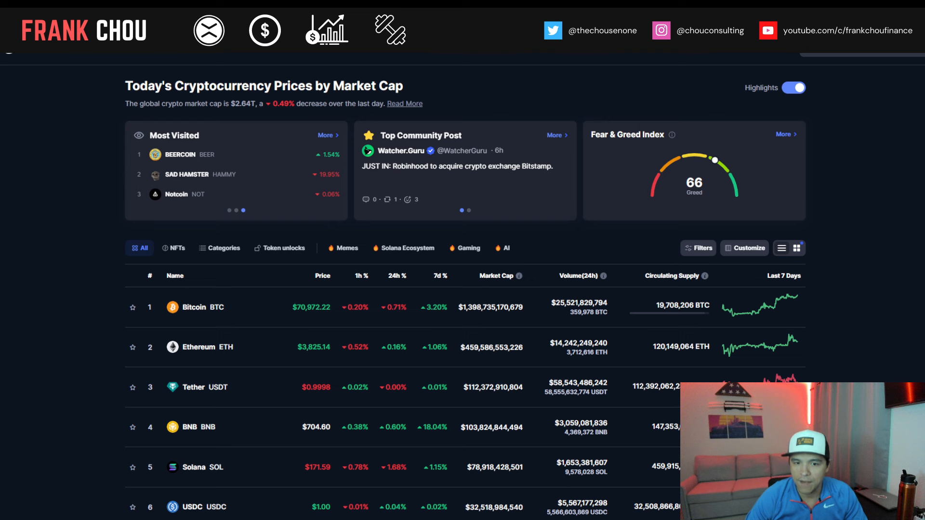
scroll(down, 3)
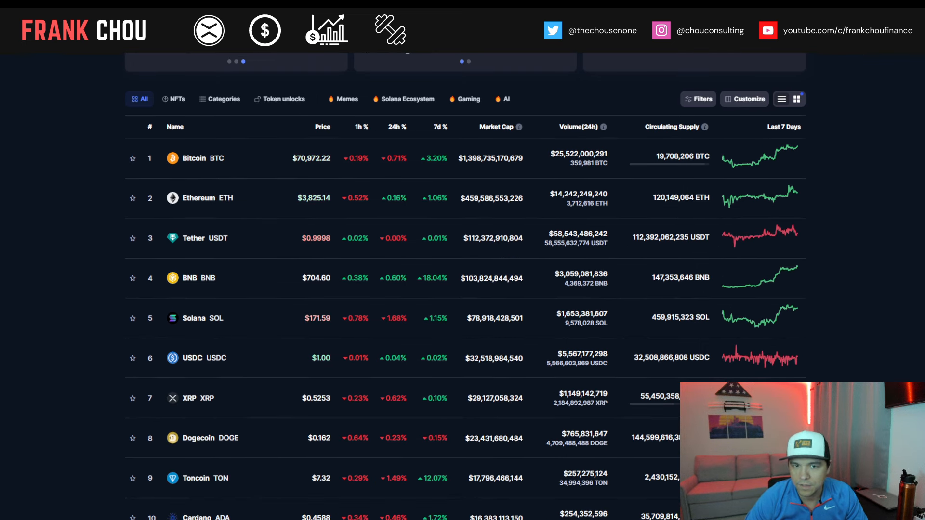
scroll(down, 3)
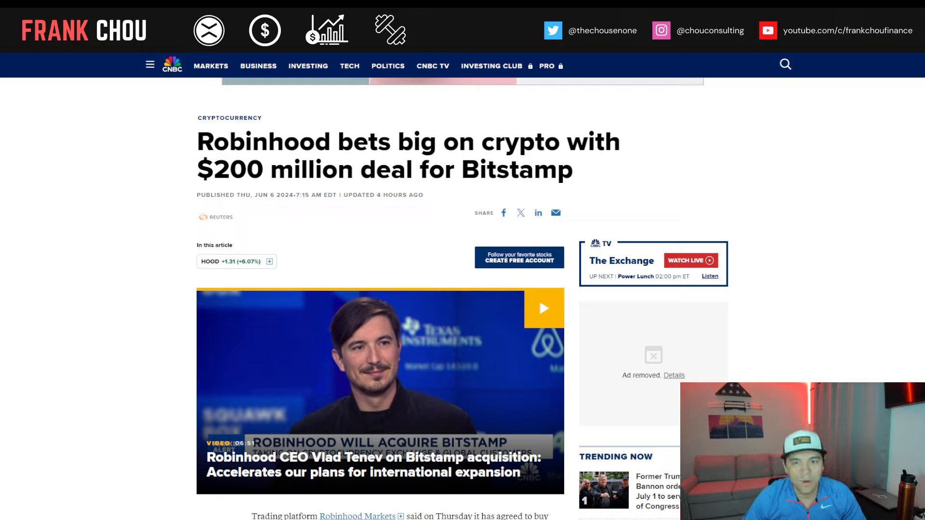
scroll(down, 3)
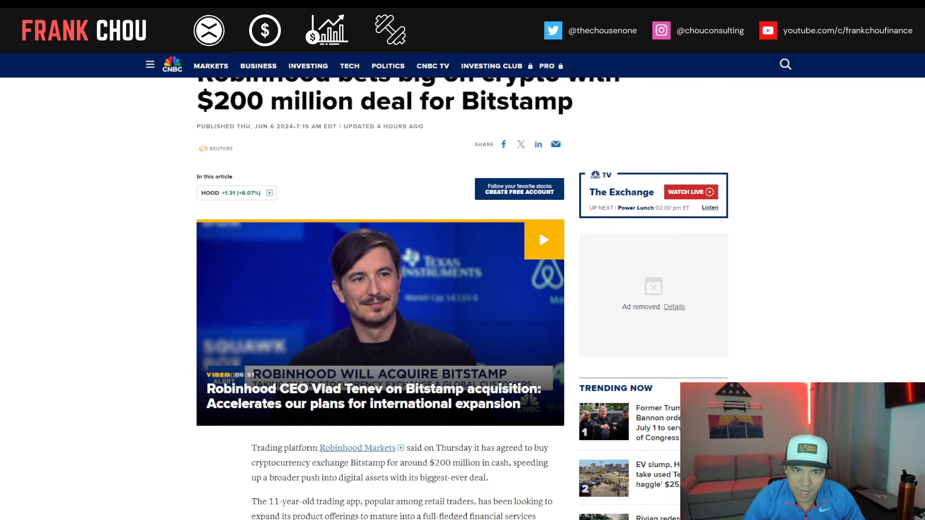
scroll(down, 3)
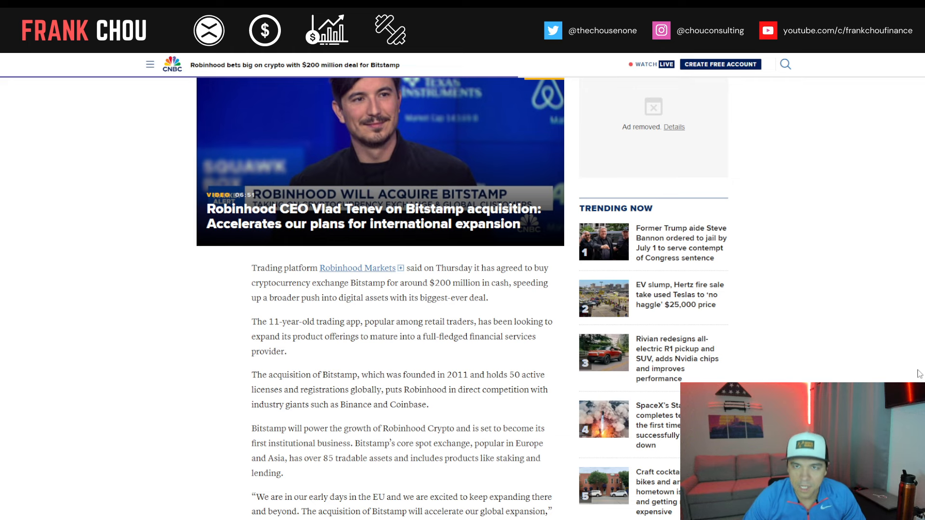
Read on to the end of the Robinhood–Bitstamp article, scrolling back up slightly.
scroll(down, 3)
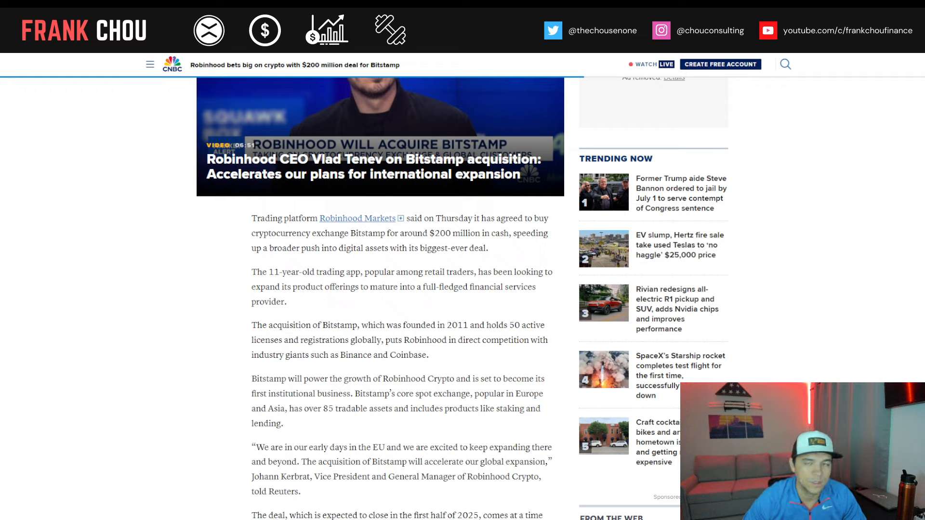
scroll(down, 3)
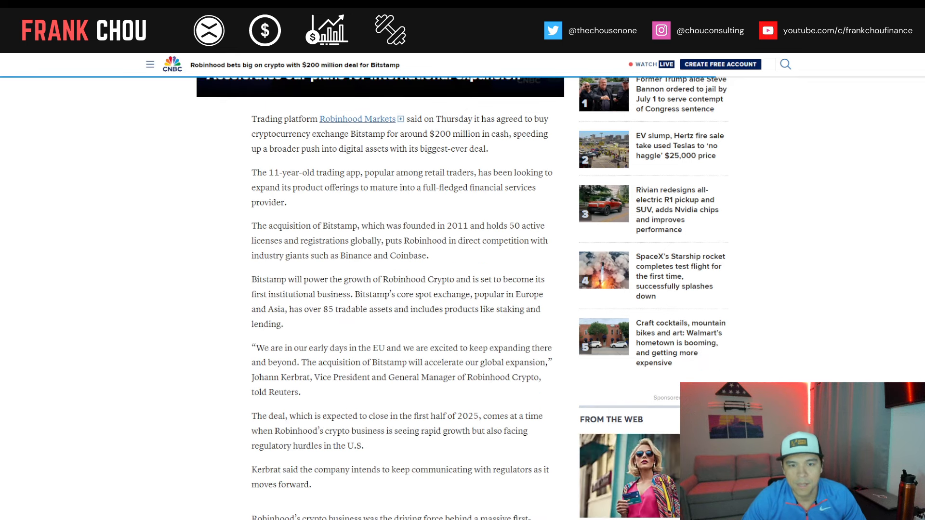
scroll(down, 3)
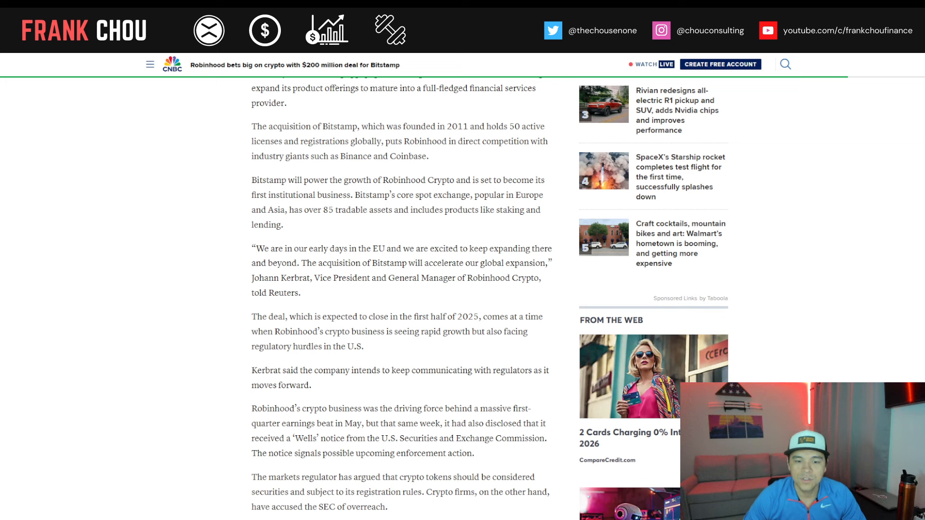
scroll(down, 3)
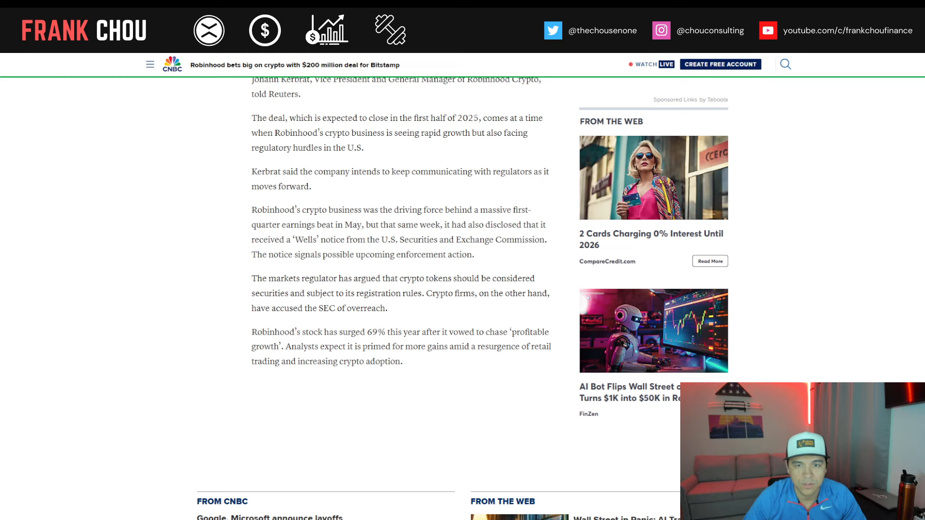
scroll(up, 3)
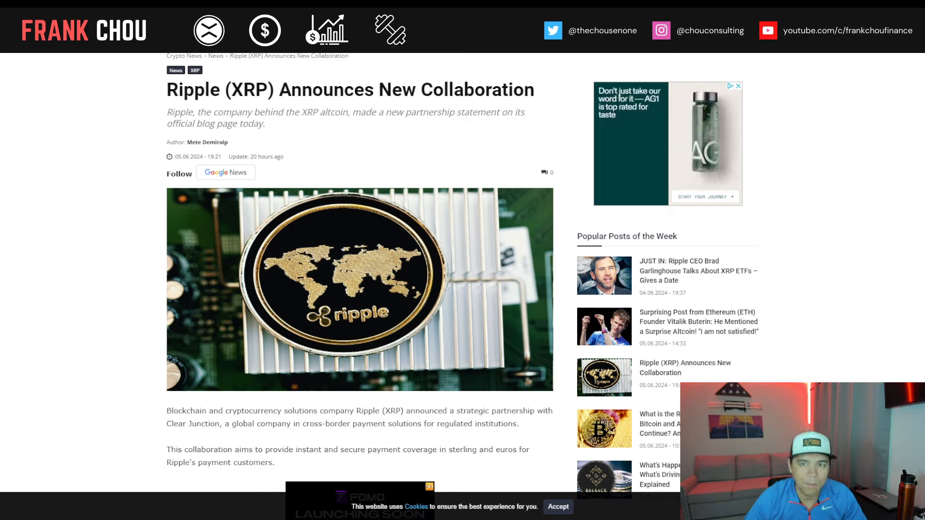
Scroll through the Ripple–Clear Junction partnership article and its quotes.
scroll(down, 3)
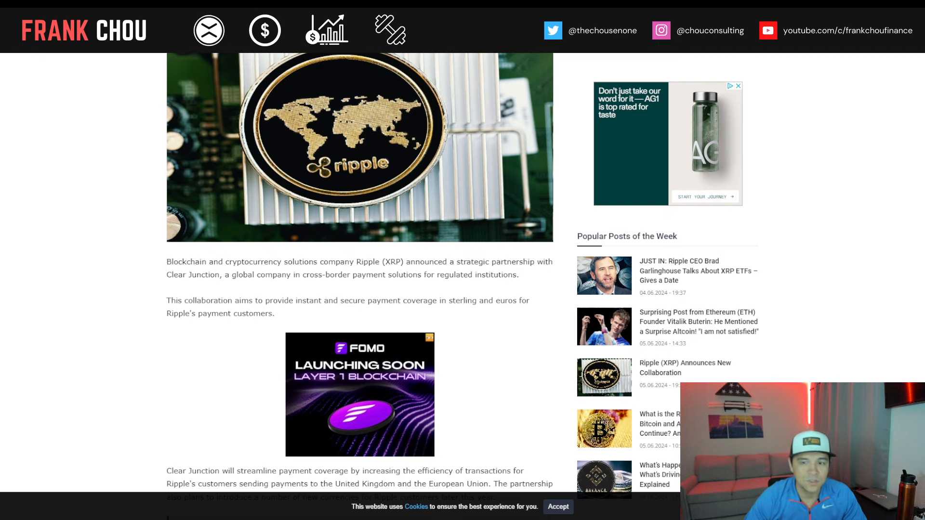
scroll(down, 3)
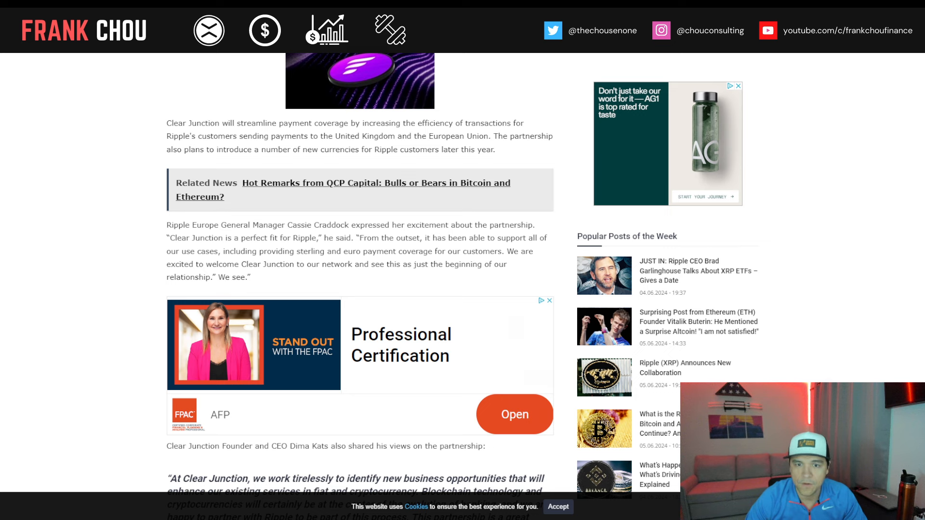
scroll(down, 3)
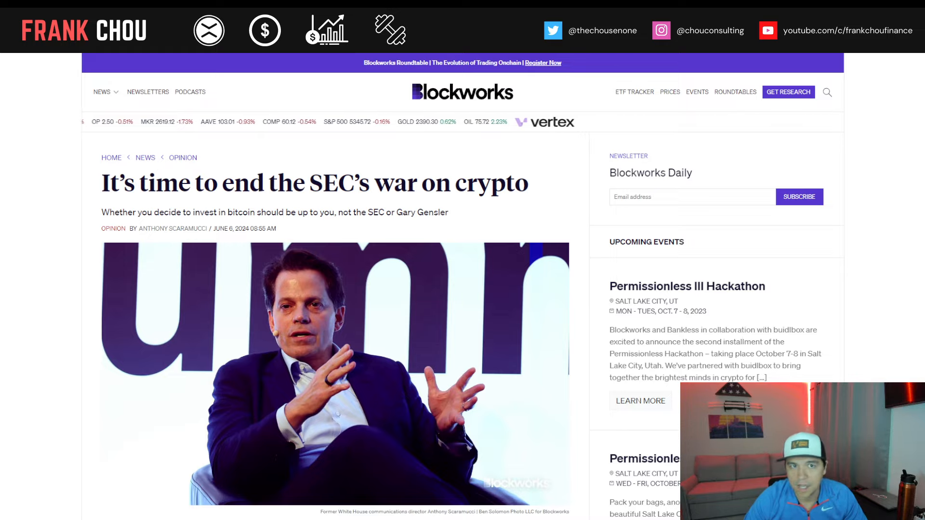
Scroll the SEC op-ed down through the spot bitcoin ETF and DEBT Box sections.
scroll(down, 3)
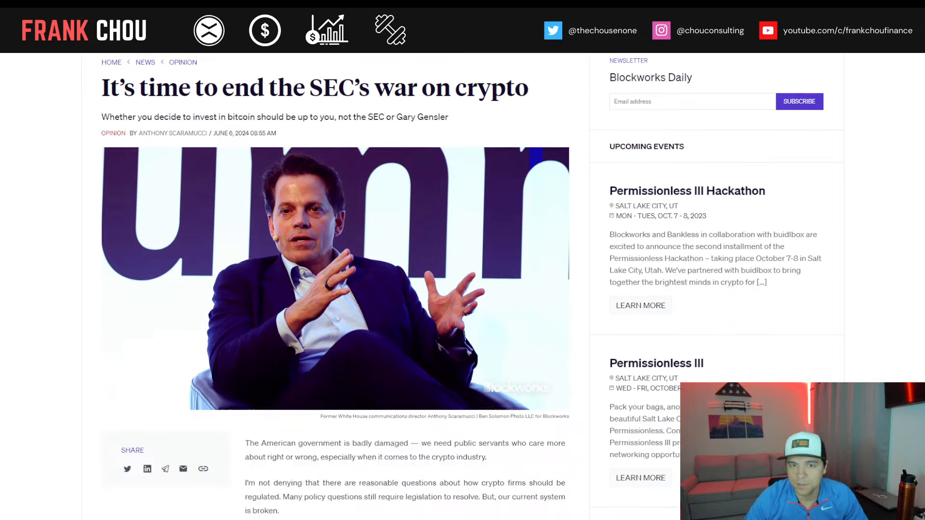
scroll(down, 3)
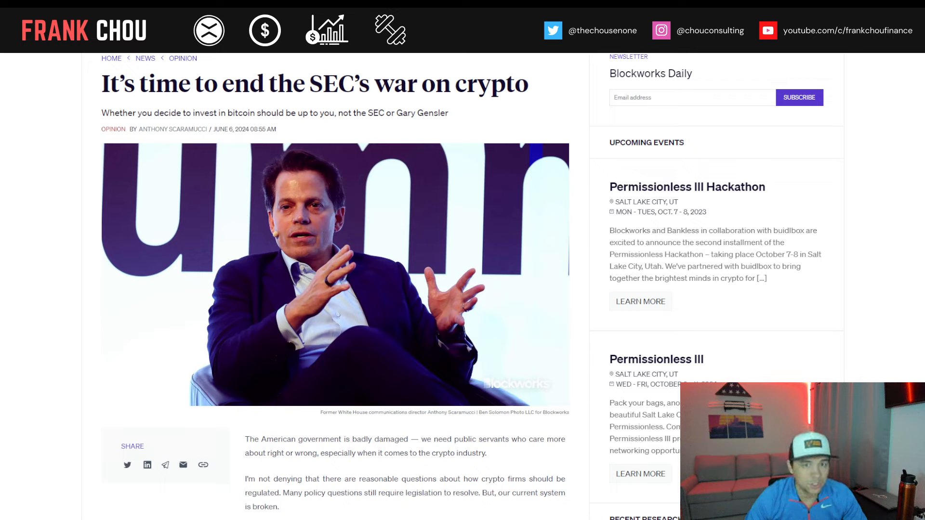
scroll(down, 3)
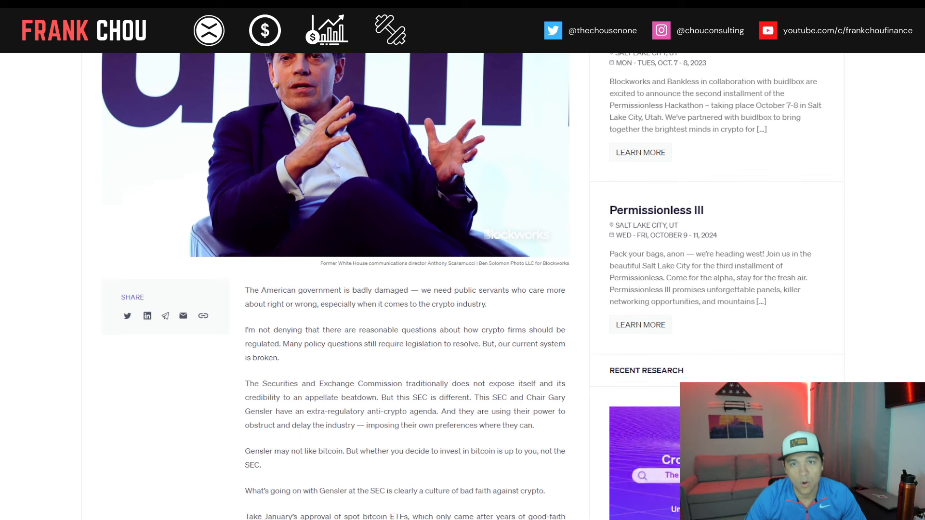
scroll(down, 3)
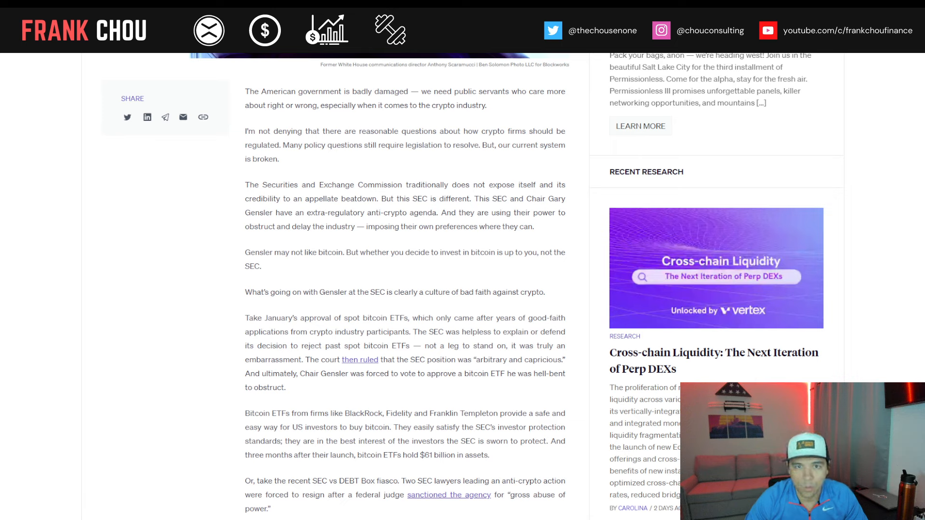
scroll(down, 3)
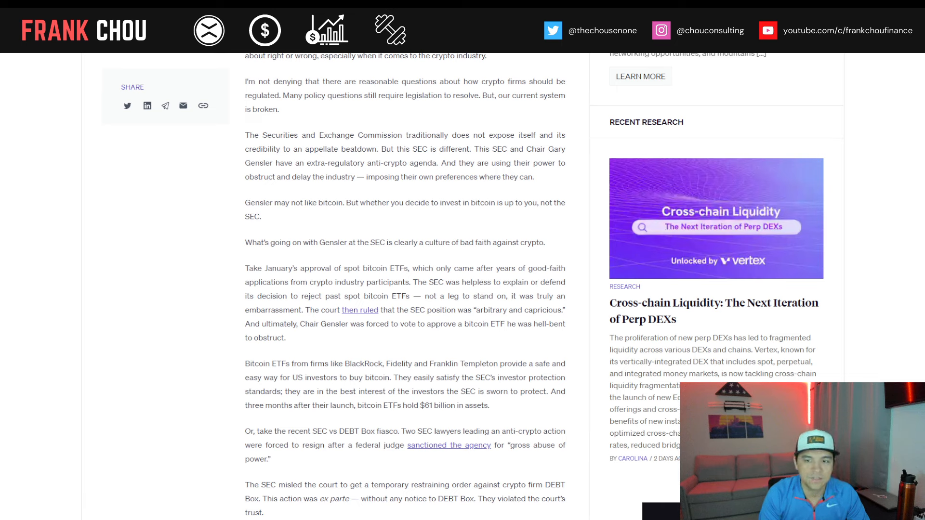
Scroll past the DEBT Box fiasco through 'Where do we go from here?' to the Ethereum passage.
scroll(down, 3)
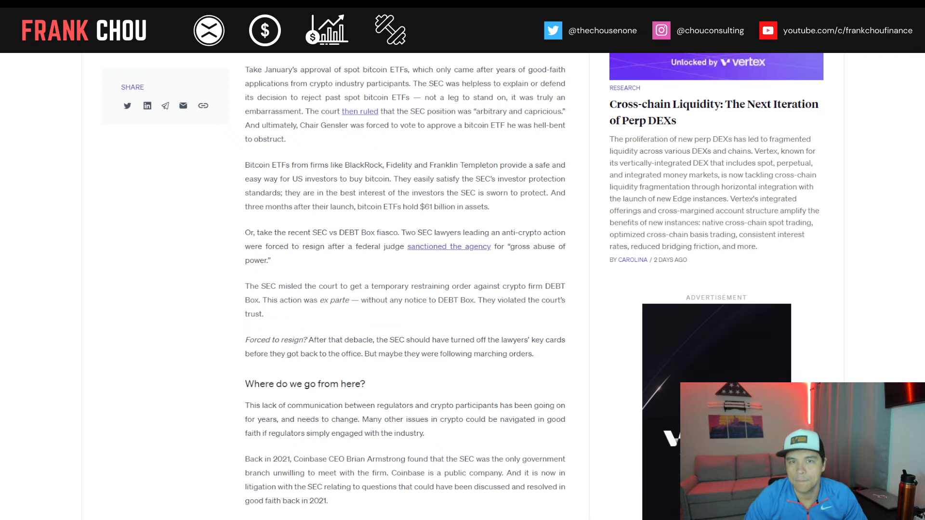
scroll(down, 3)
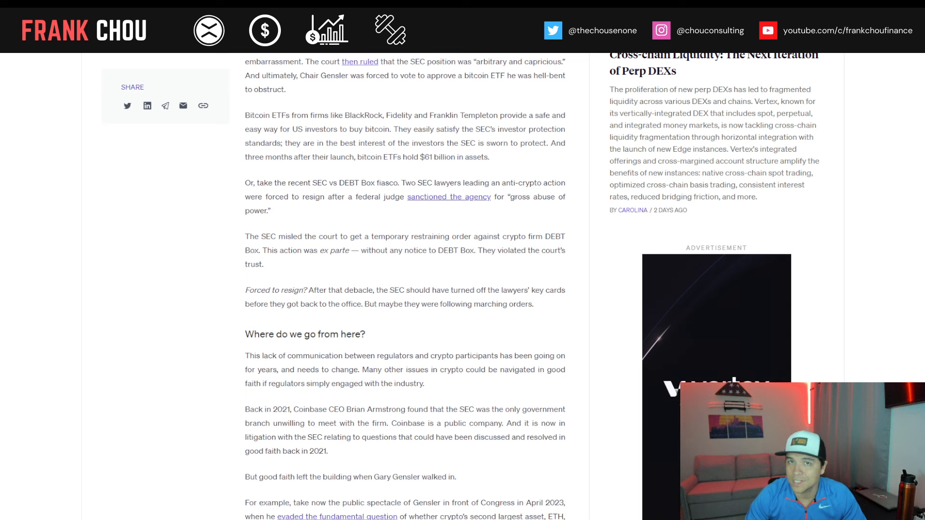
scroll(down, 3)
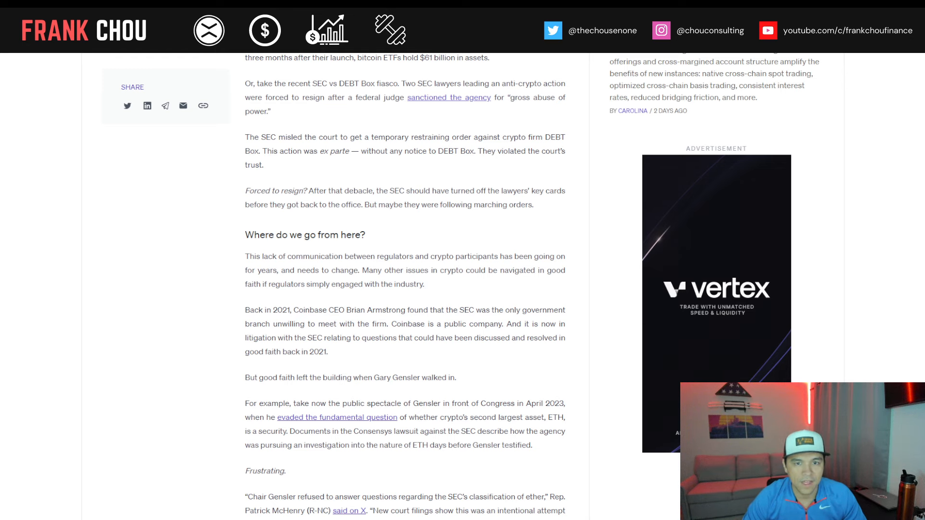
scroll(down, 3)
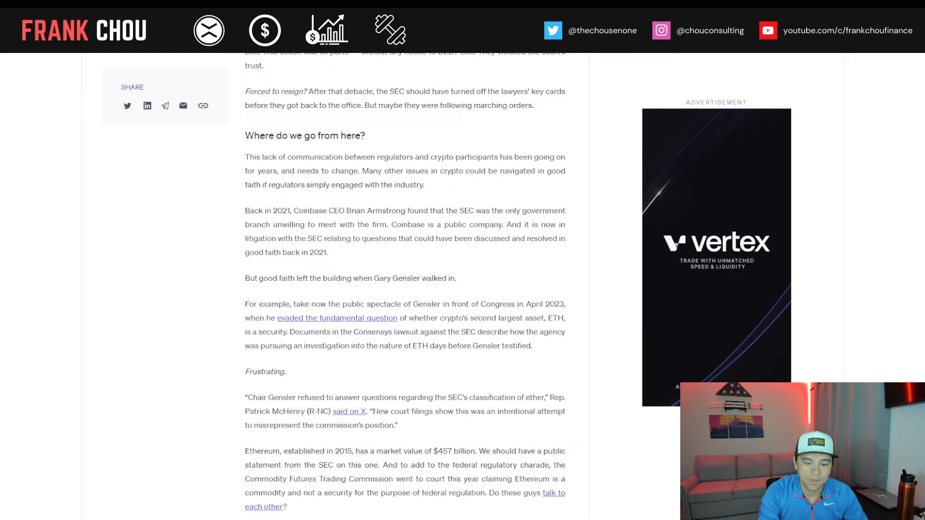
Scroll past the Ethereum passage to 'Why should we care about crypto?' and the closing line.
scroll(down, 3)
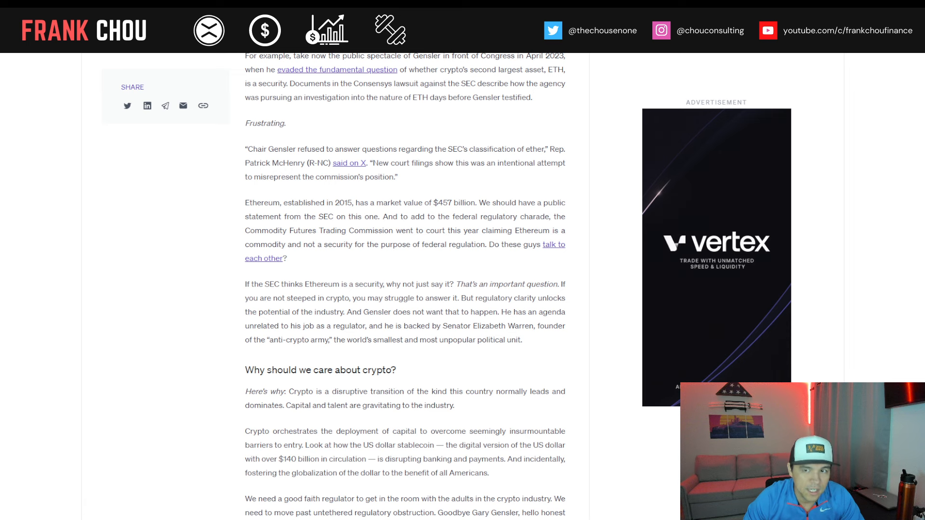
scroll(down, 3)
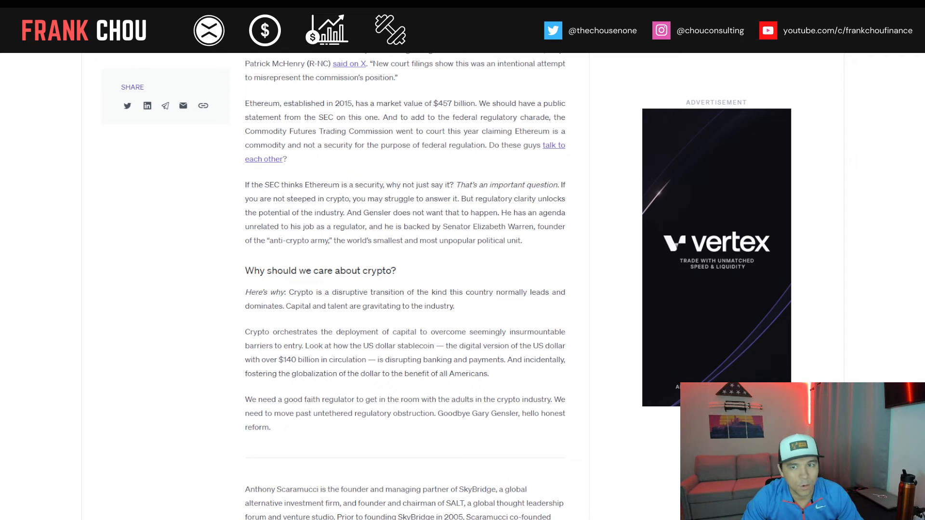
Scroll through the author bio down to the newsletter sign-up line.
scroll(down, 3)
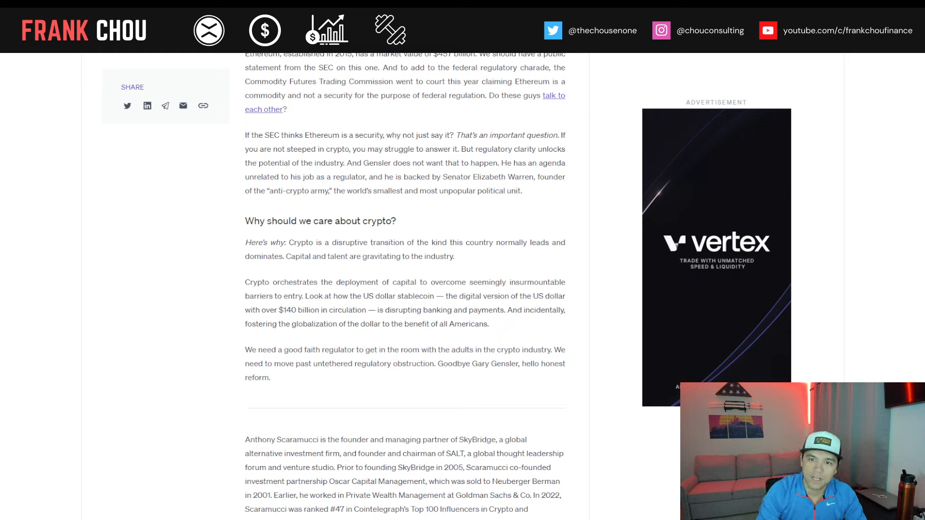
scroll(down, 3)
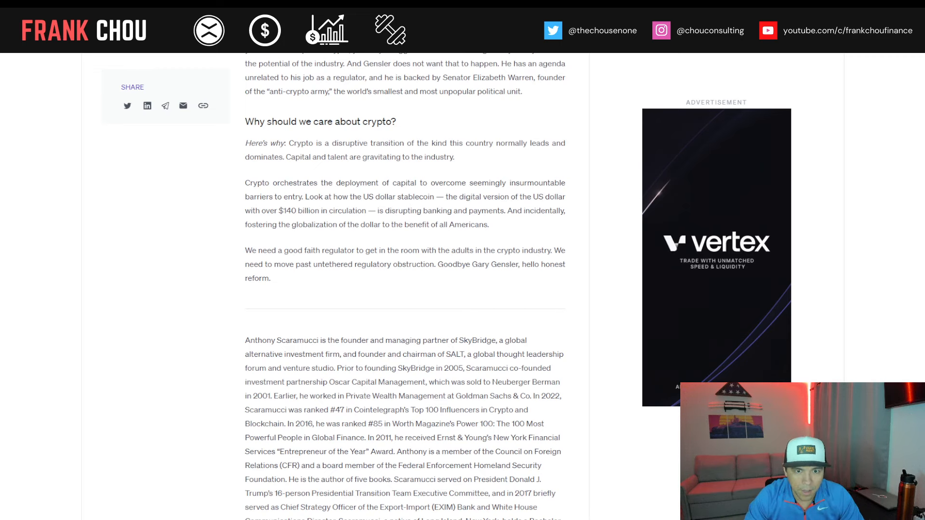
scroll(down, 3)
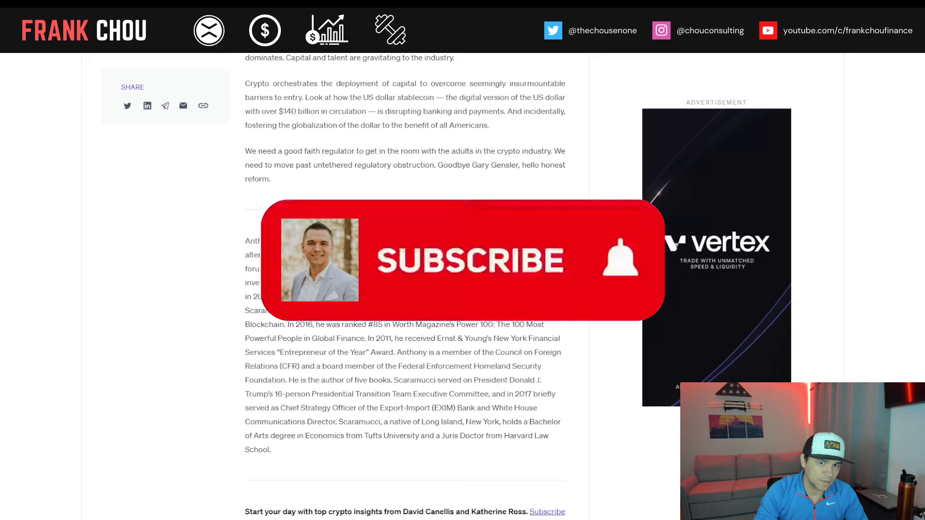
click(470, 260)
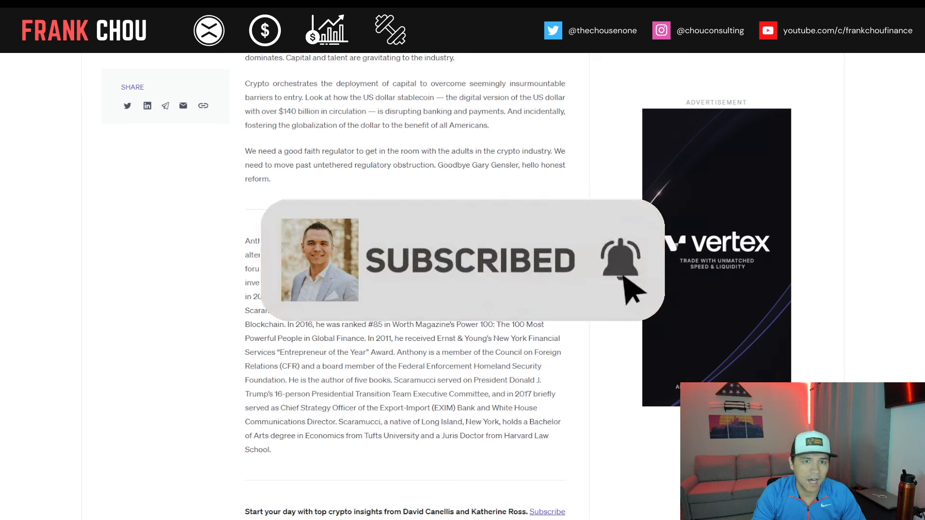